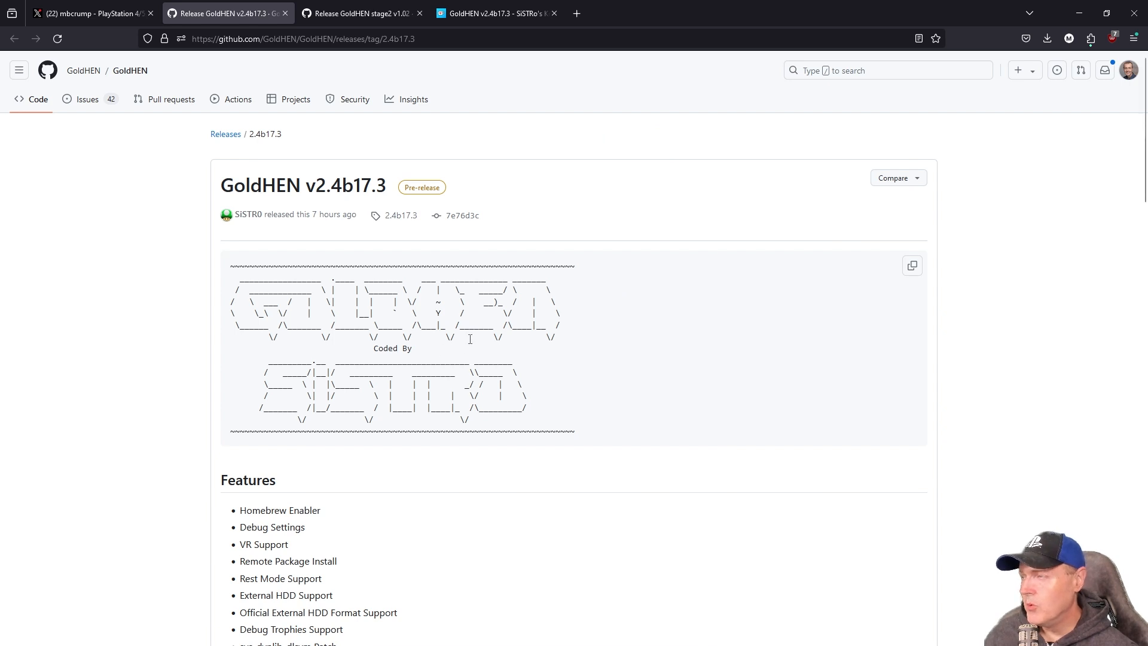
# Step: Scroll the v2.4b17.3 release page down toward the Changelog section
pyautogui.scroll(-3)
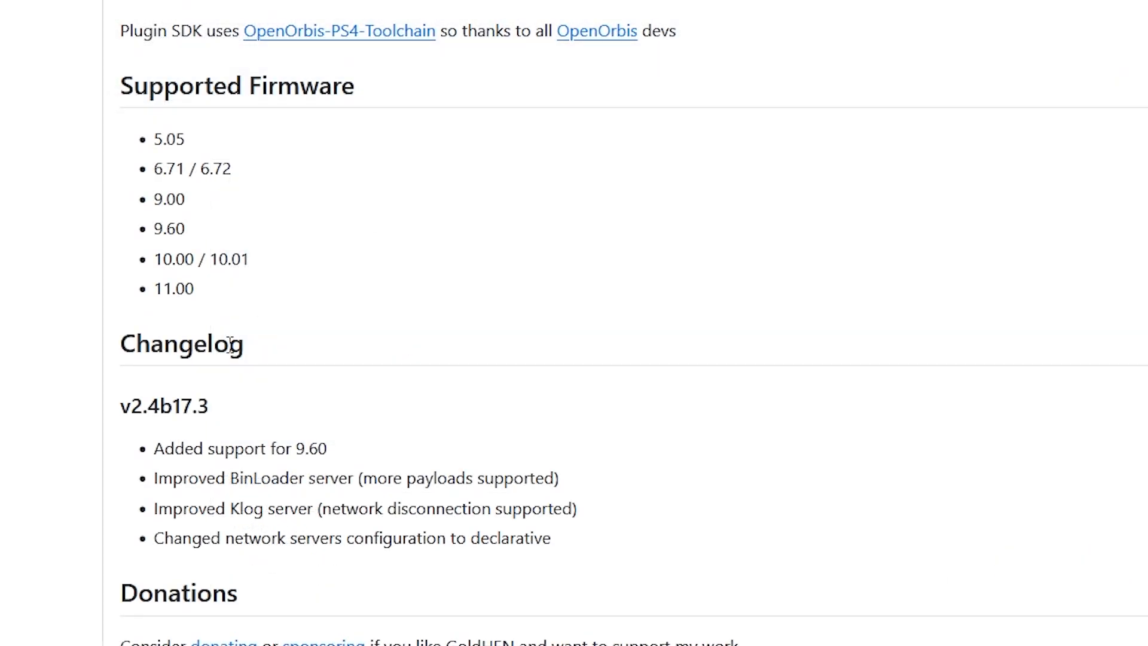
pyautogui.moveTo(144, 471)
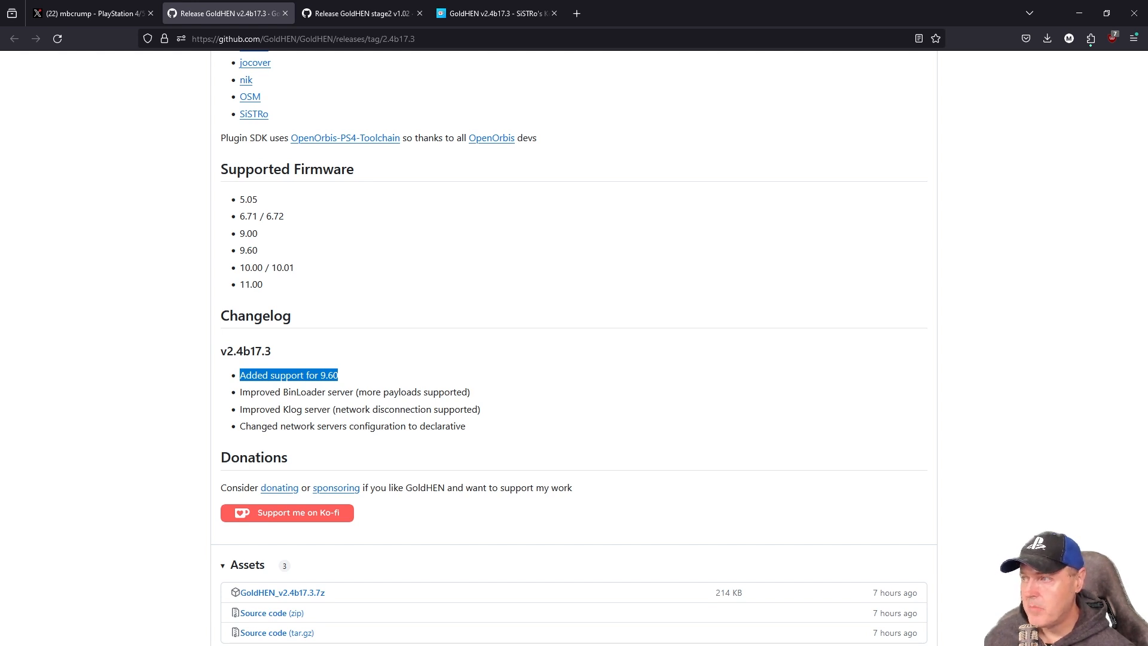
pyautogui.moveTo(401, 450)
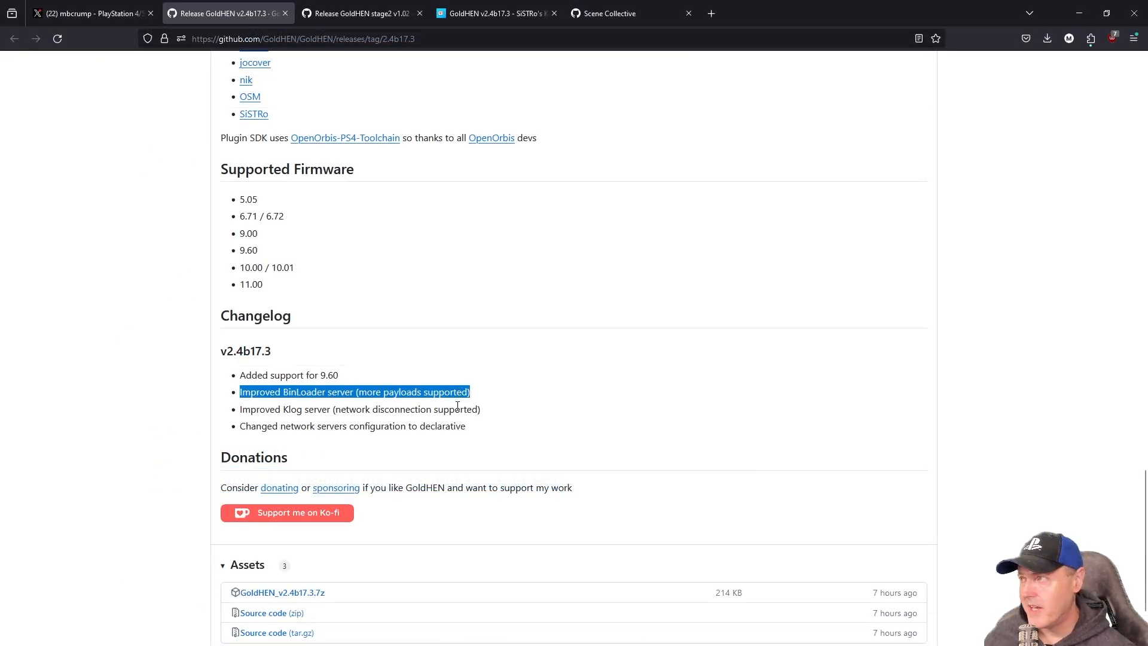
pyautogui.click(627, 13)
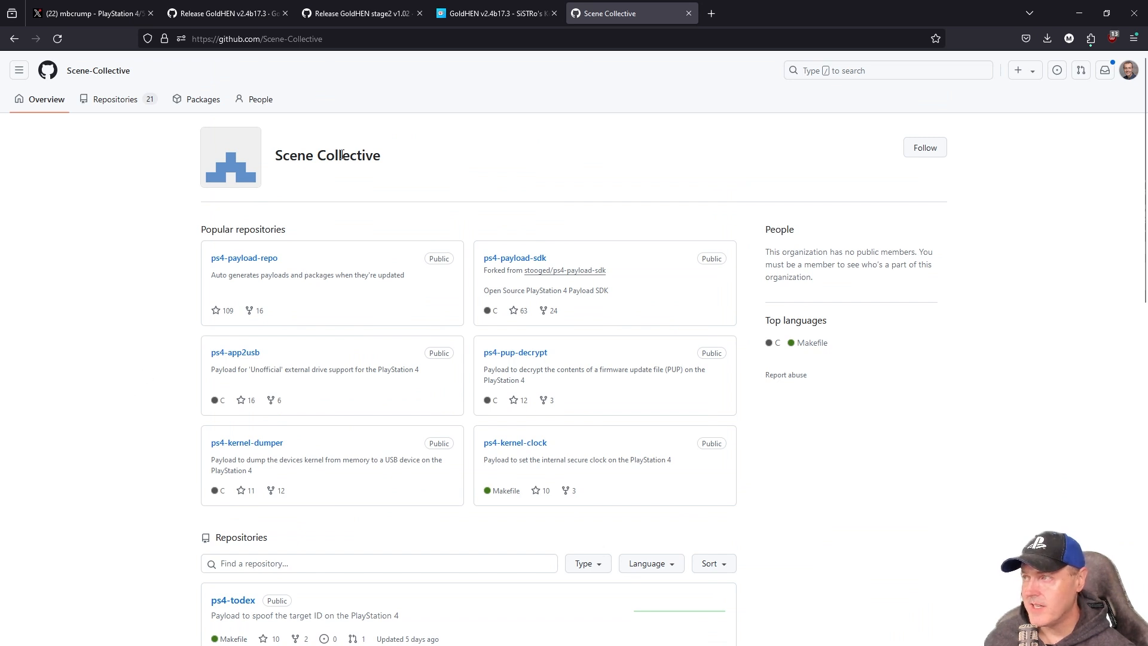
pyautogui.moveTo(226, 289)
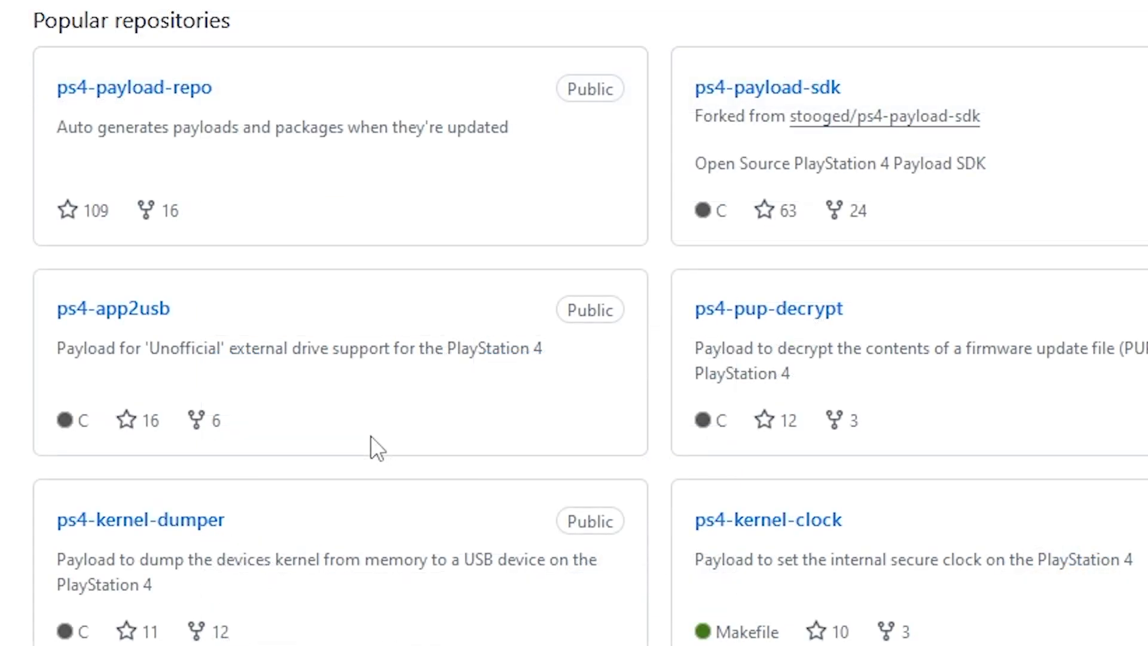
pyautogui.moveTo(125, 337)
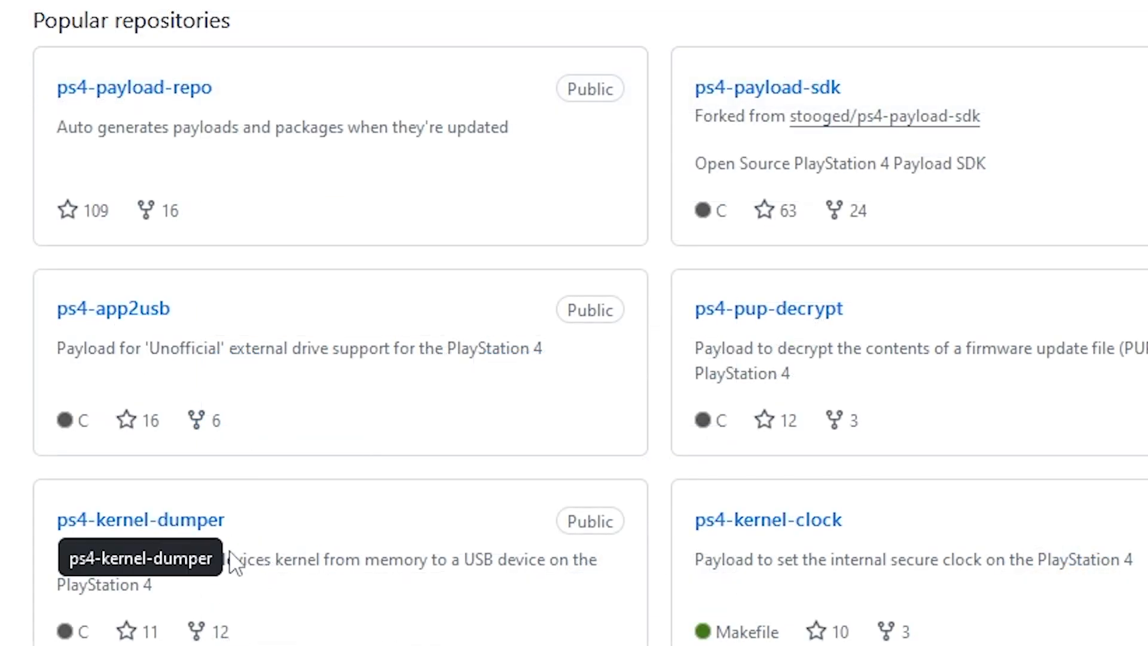
pyautogui.moveTo(768, 520)
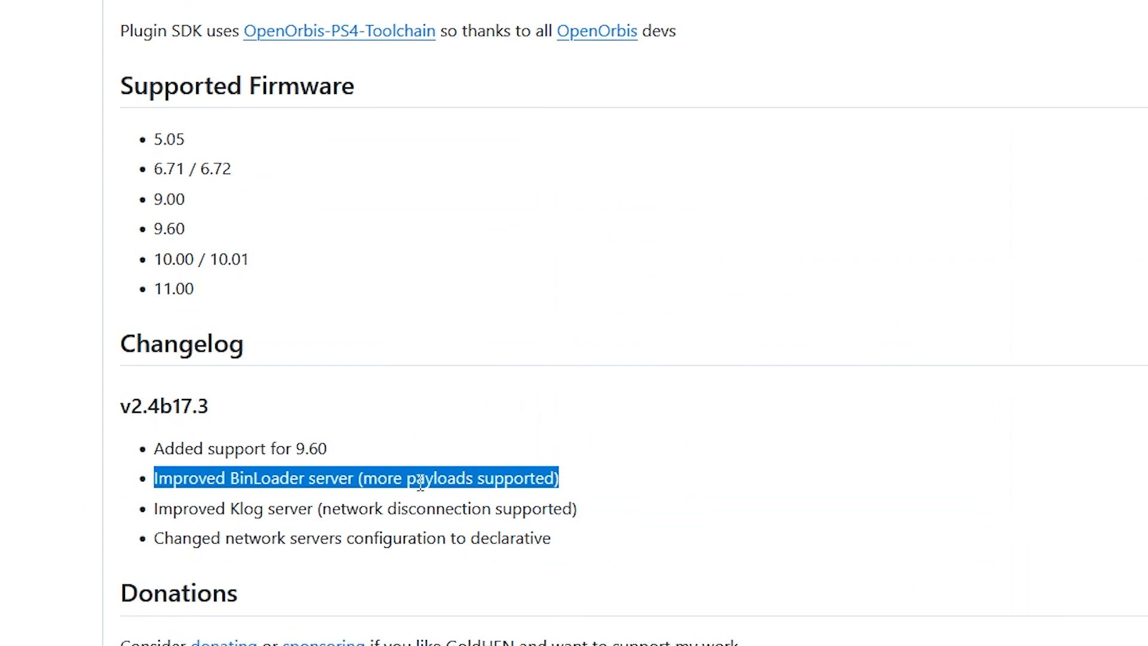
# Step: Clear the text highlight from the 'Improved BinLoader server' changelog line
pyautogui.click(534, 483)
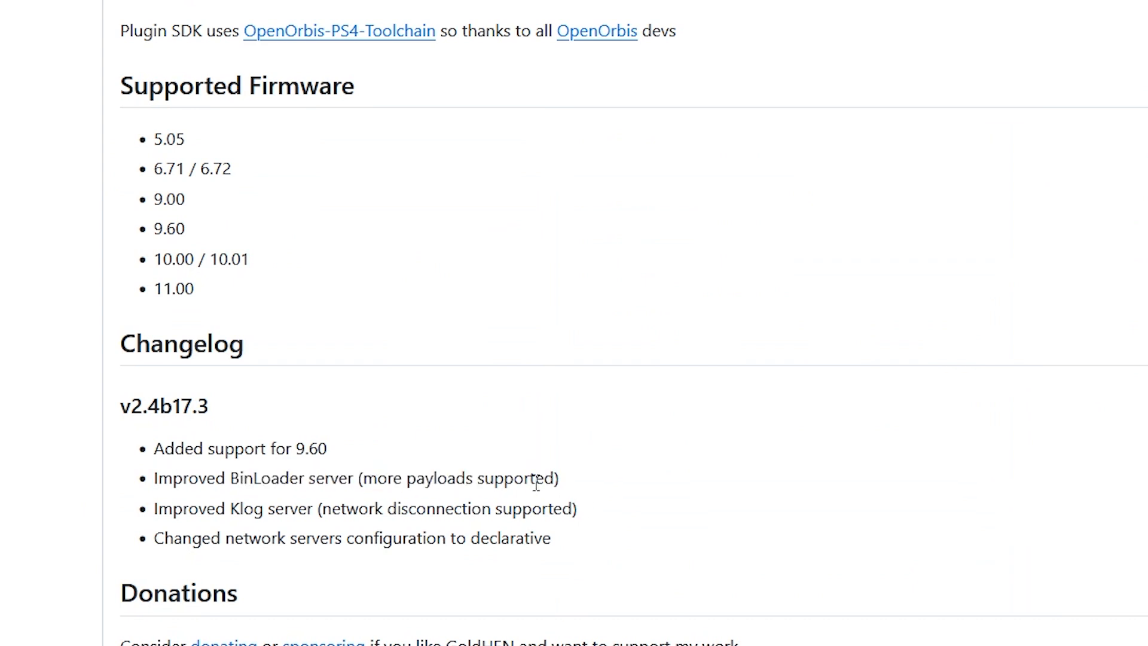
pyautogui.moveTo(193, 509)
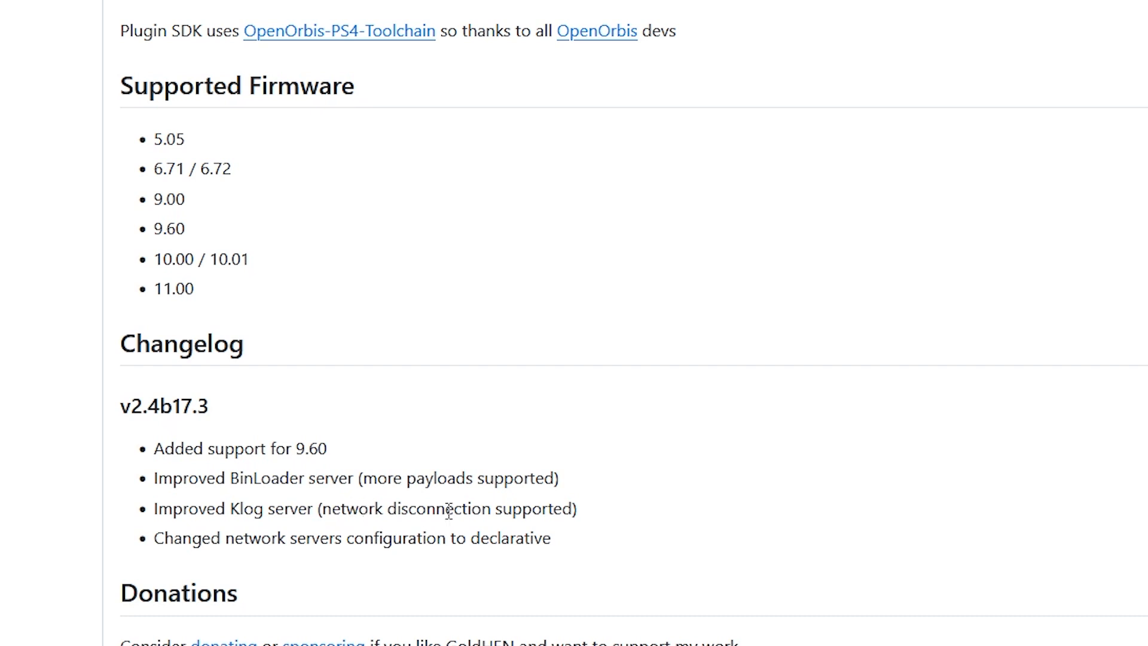
pyautogui.moveTo(567, 510)
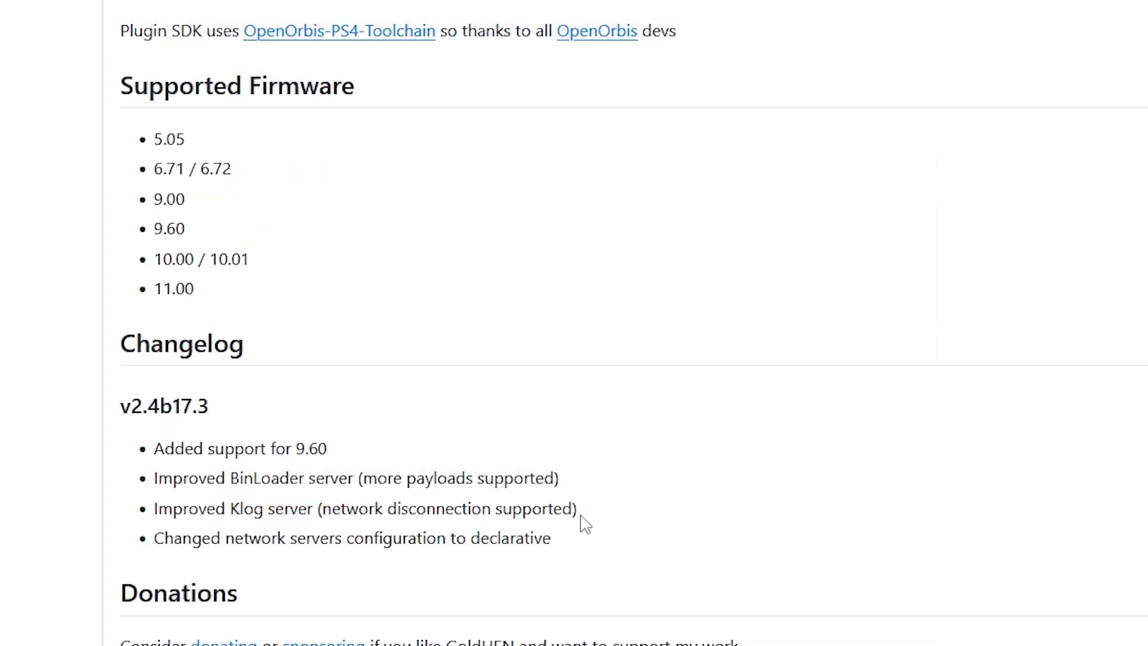
pyautogui.moveTo(308, 545)
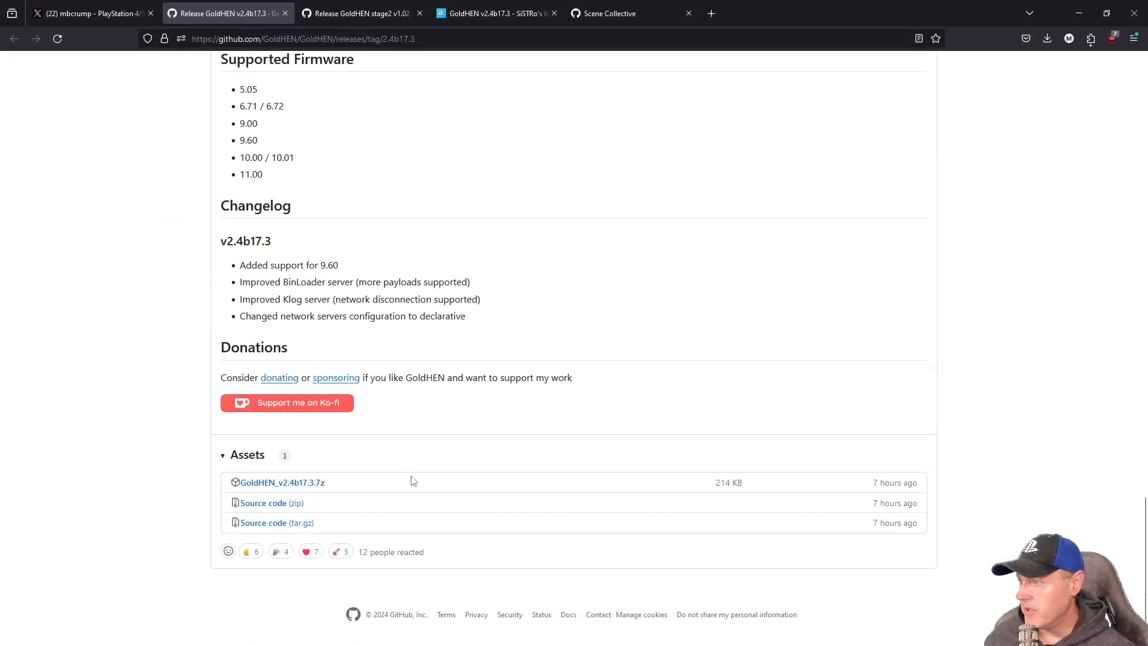
pyautogui.moveTo(281, 482)
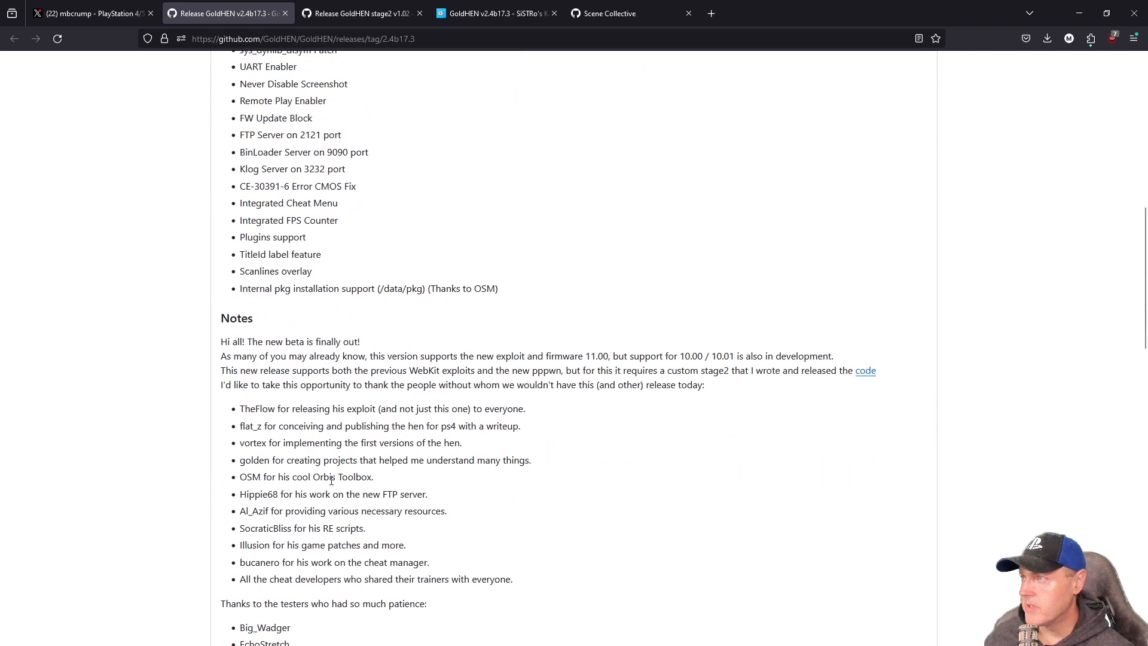
# Step: Highlight the FW 9.60 entry in the stage2 v1.02 supported firmware list
pyautogui.scroll(3)
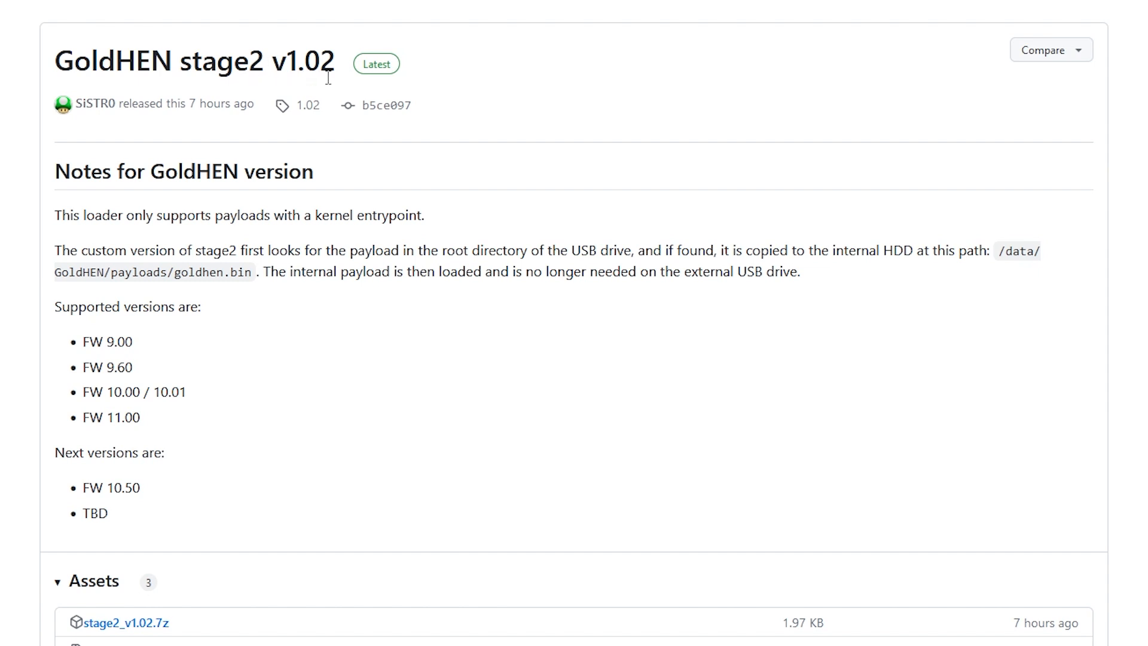
pyautogui.scroll(-3)
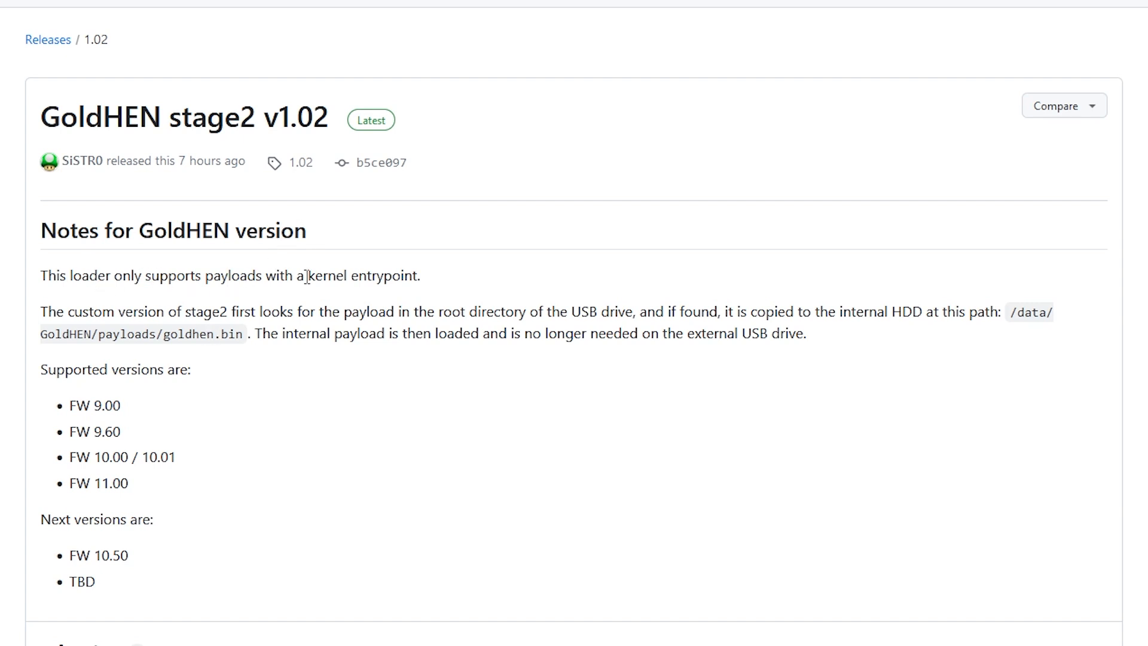
pyautogui.moveTo(417, 298)
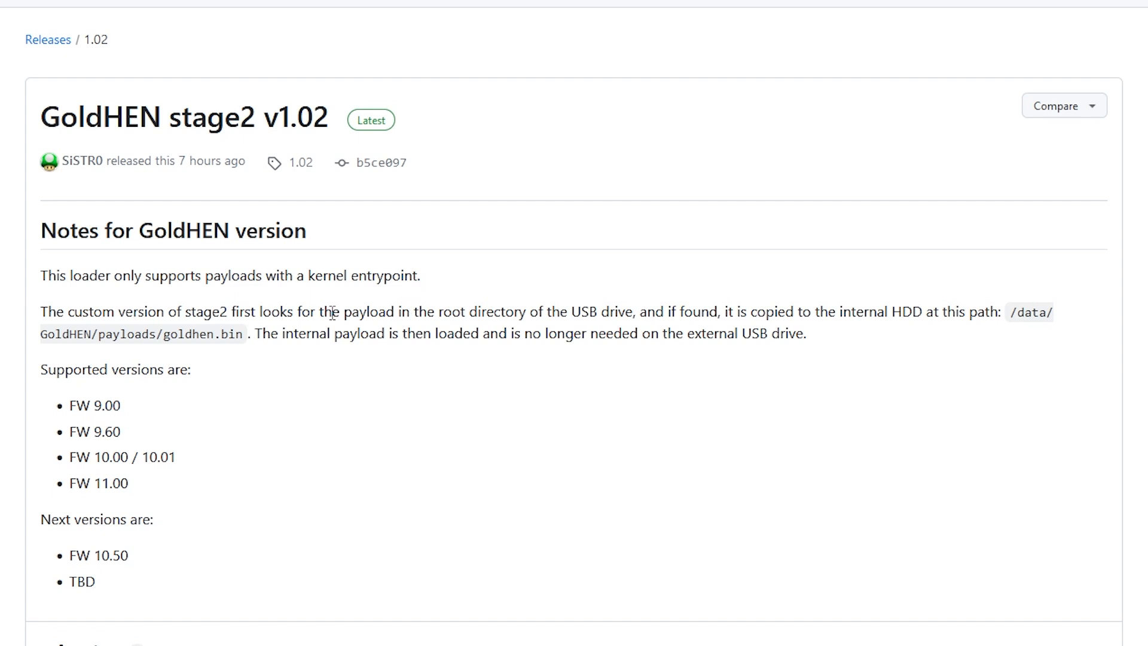
pyautogui.moveTo(290, 317)
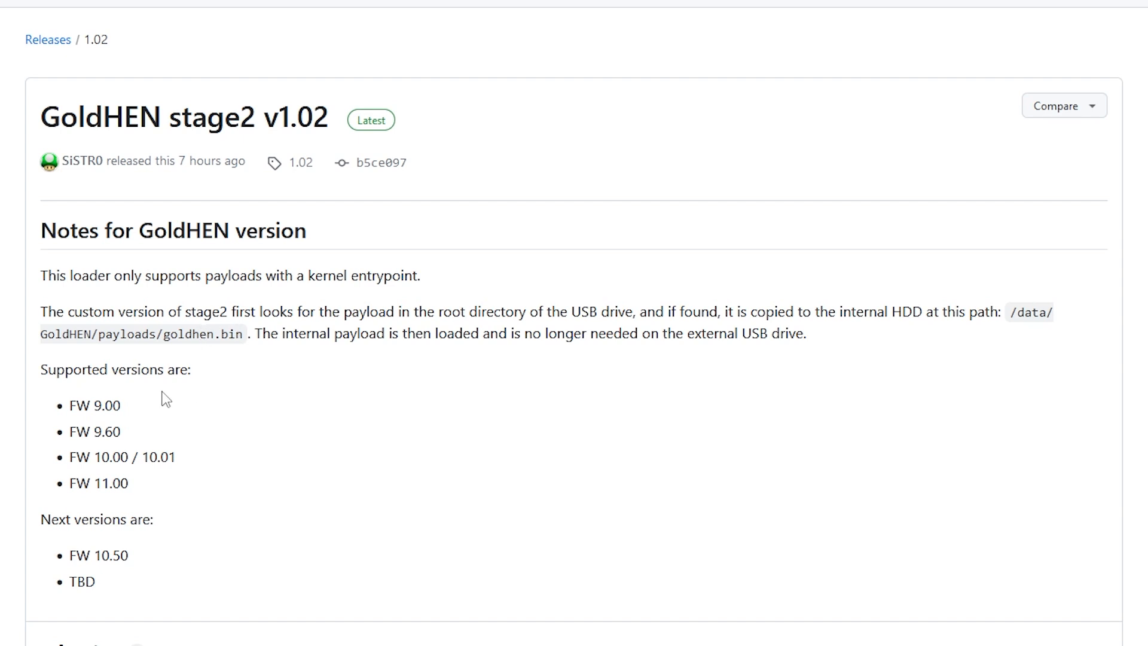
pyautogui.moveTo(135, 416)
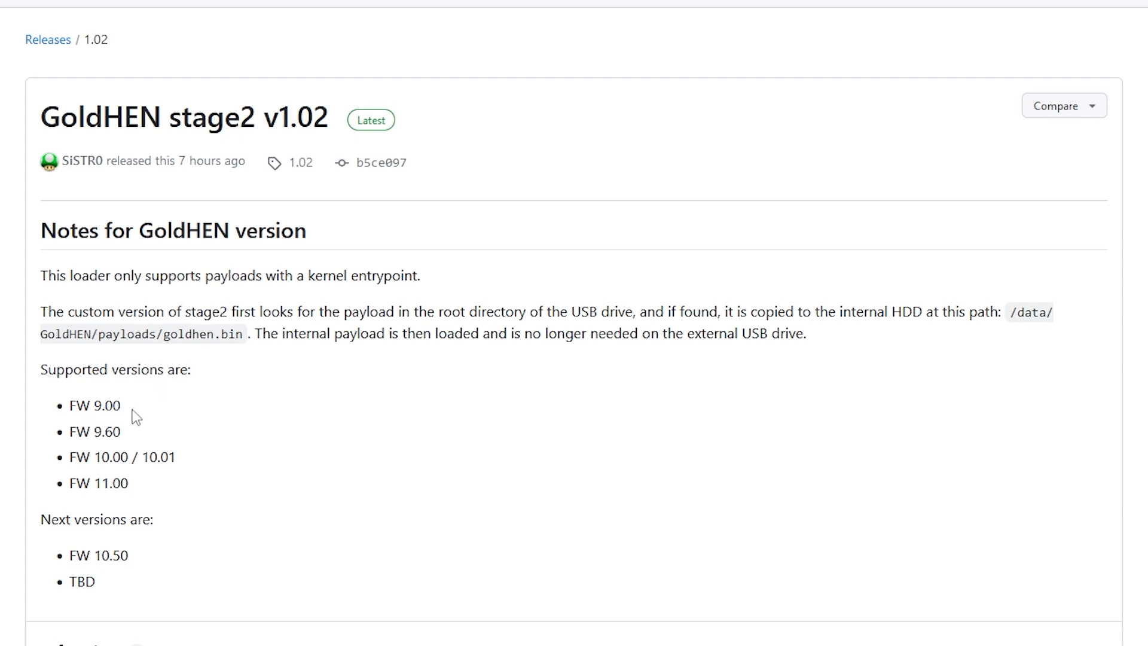
pyautogui.moveTo(129, 437)
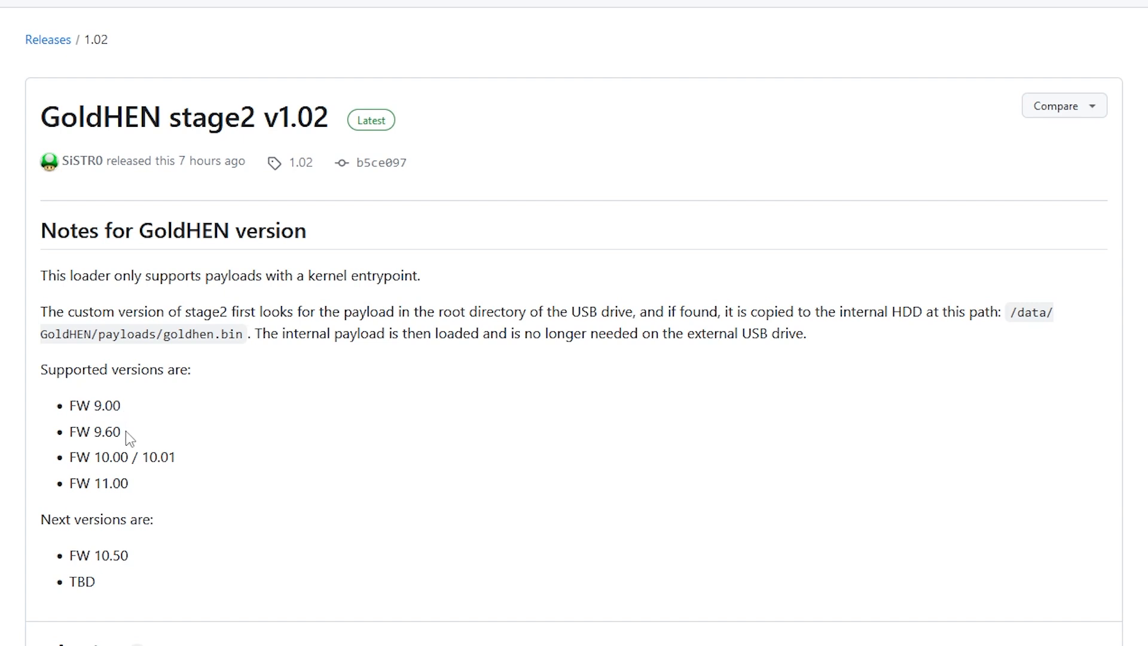
pyautogui.doubleClick(93, 431)
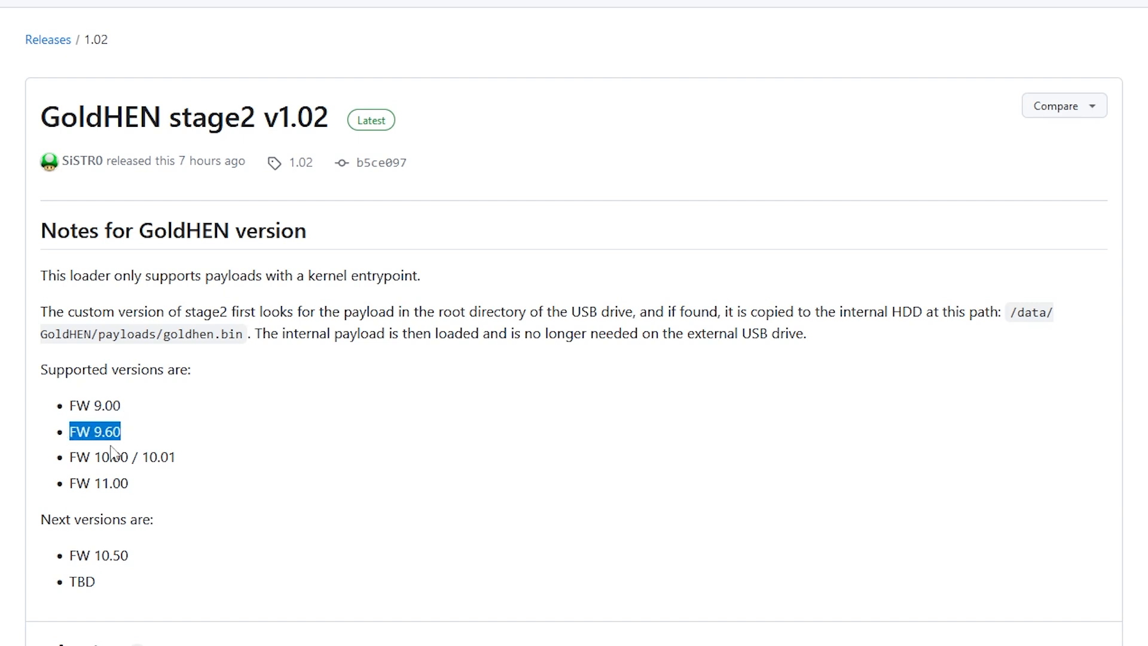
pyautogui.moveTo(131, 444)
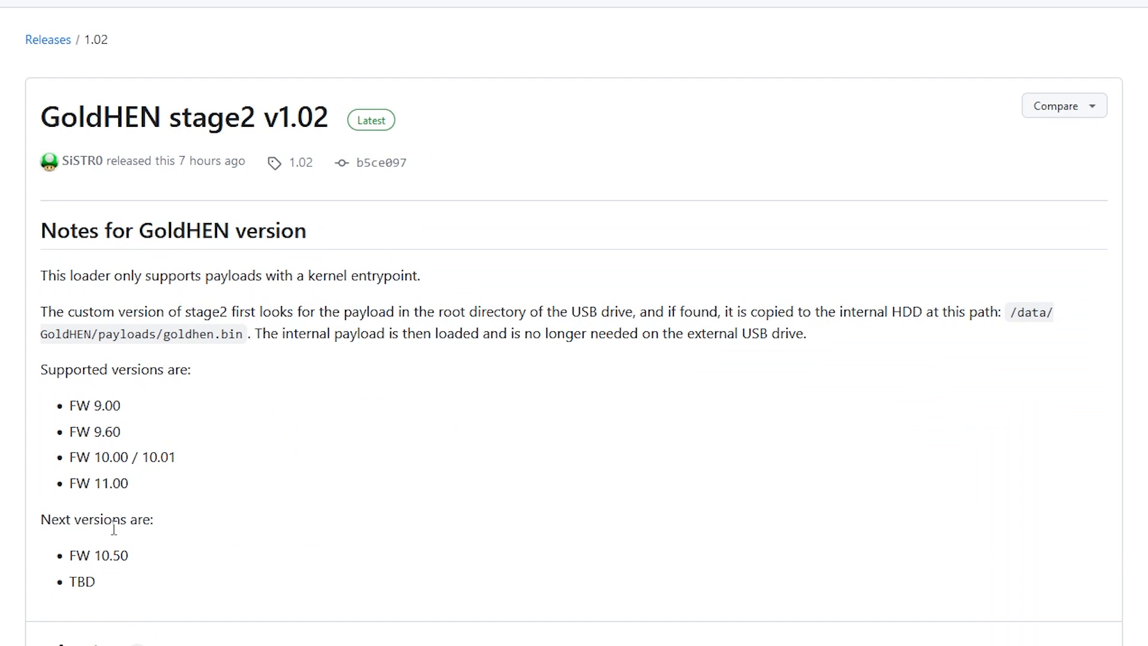
pyautogui.moveTo(130, 529)
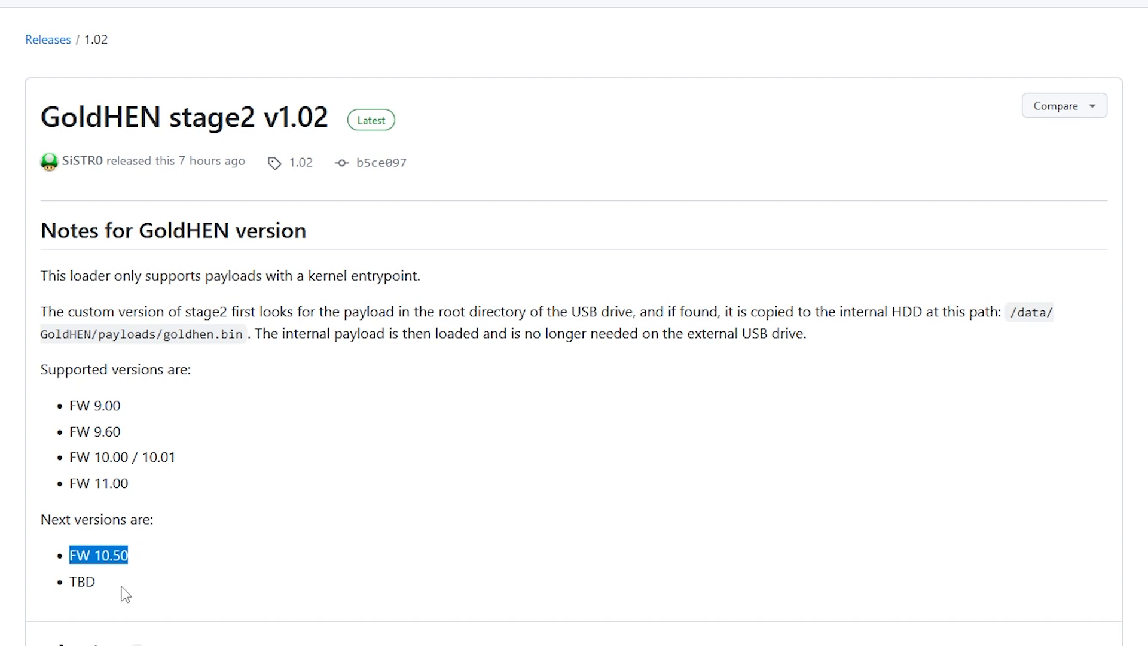
pyautogui.moveTo(110, 608)
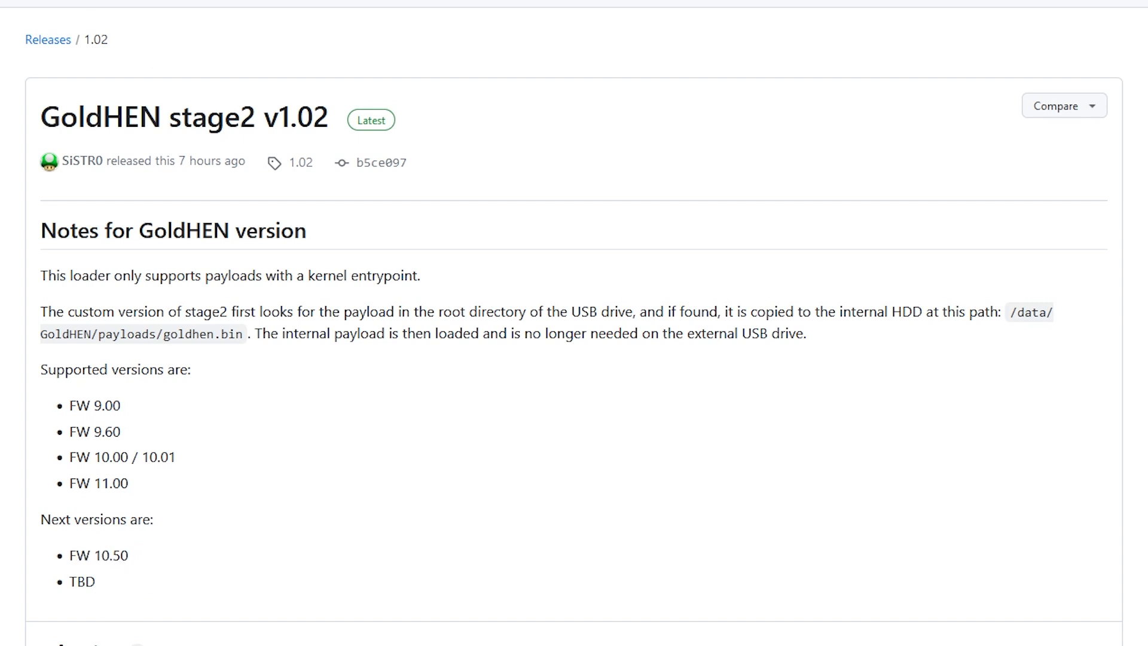
# Step: Highlight 10.50 under Next versions in the stage2 v1.02 release notes
pyautogui.scroll(-3)
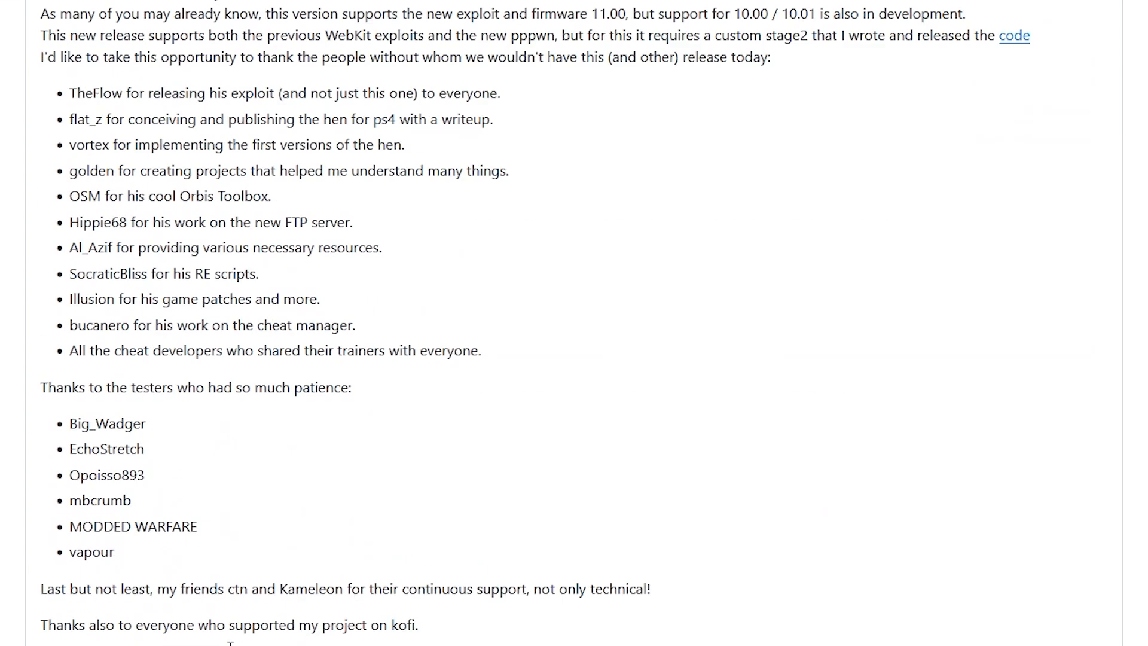
pyautogui.scroll(-3)
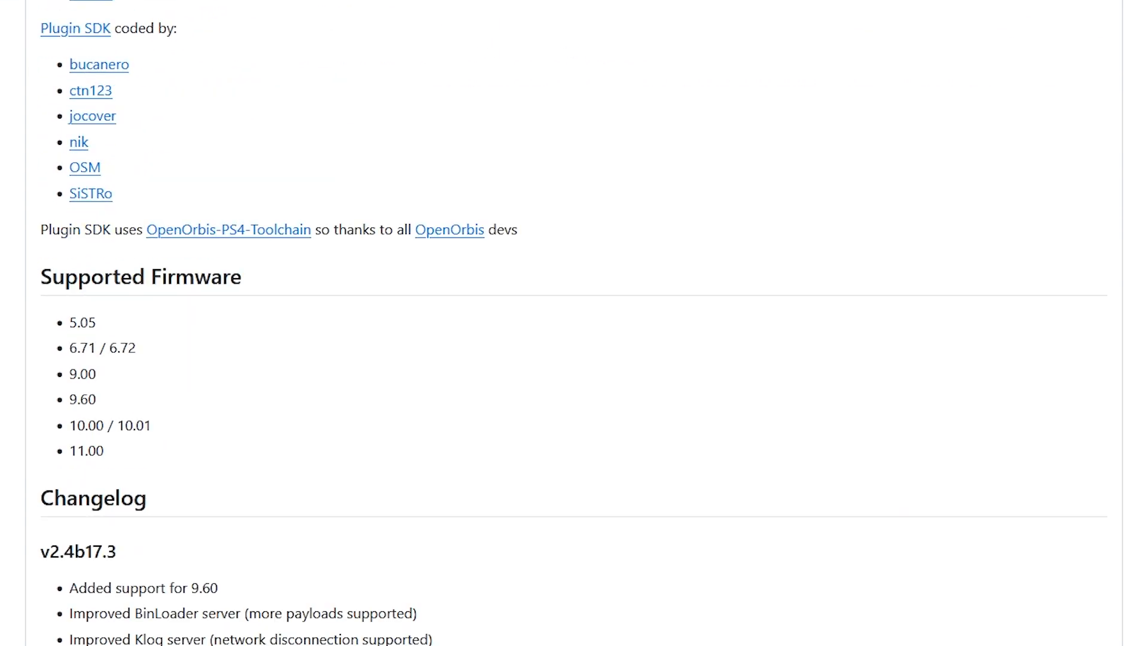
pyautogui.scroll(-3)
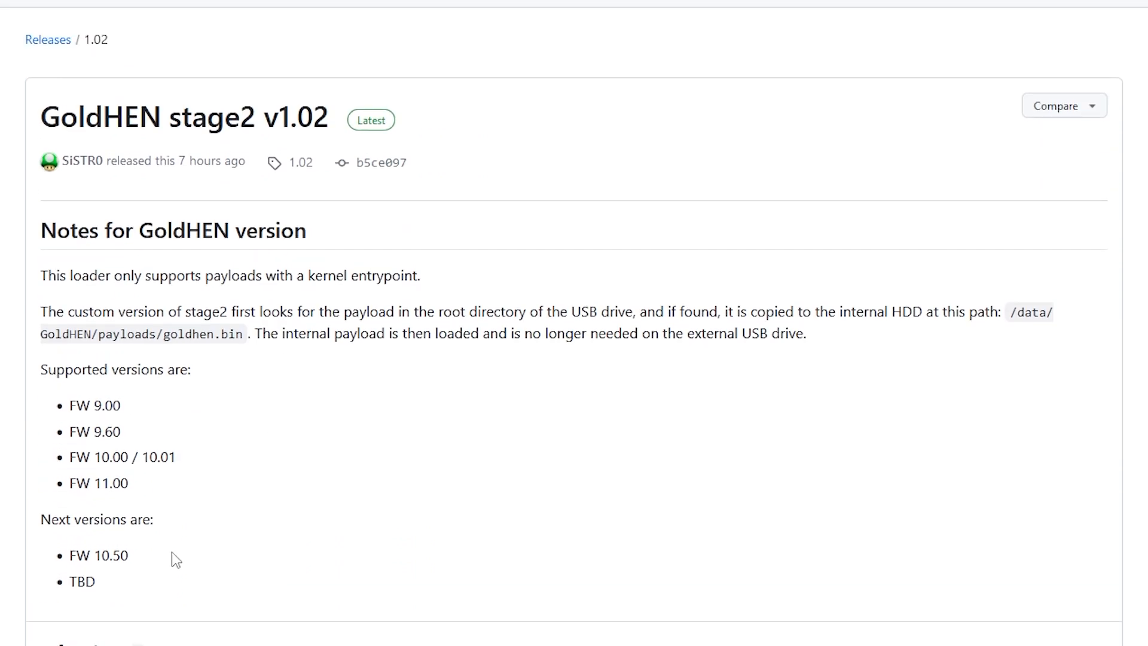
pyautogui.moveTo(97, 554)
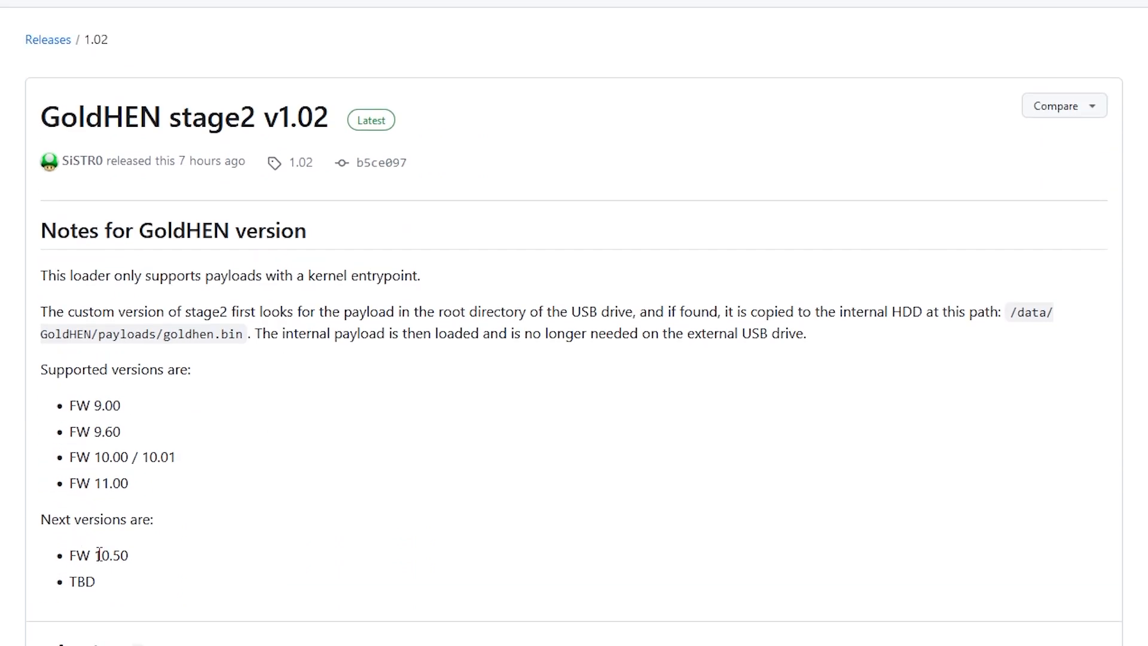
pyautogui.doubleClick(110, 555)
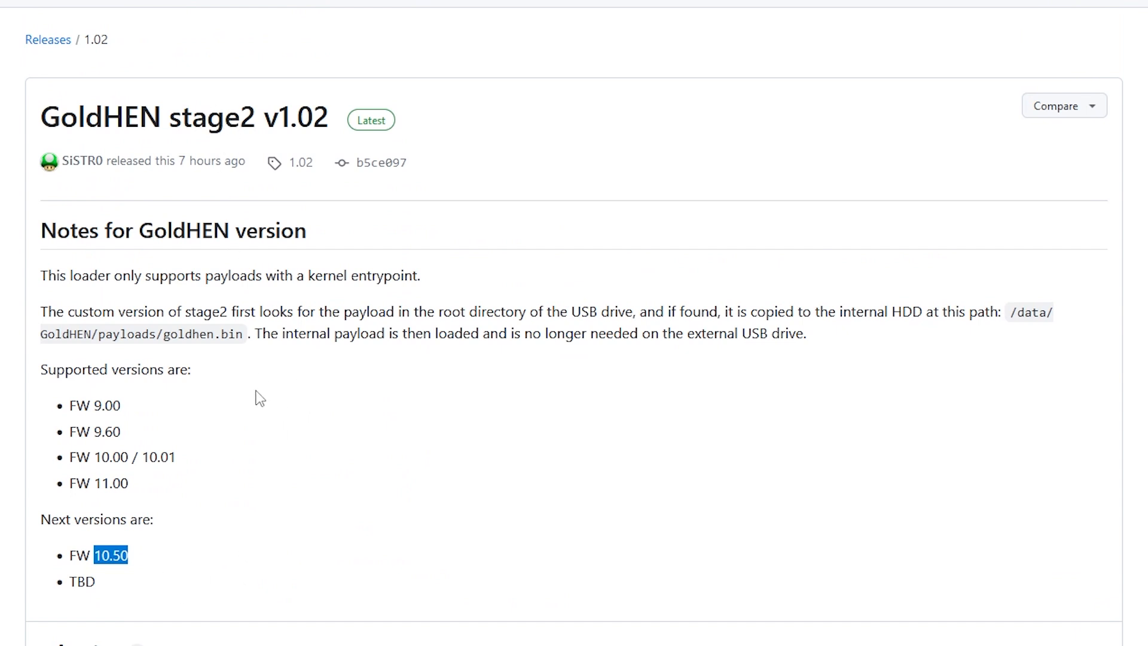
pyautogui.moveTo(121, 476)
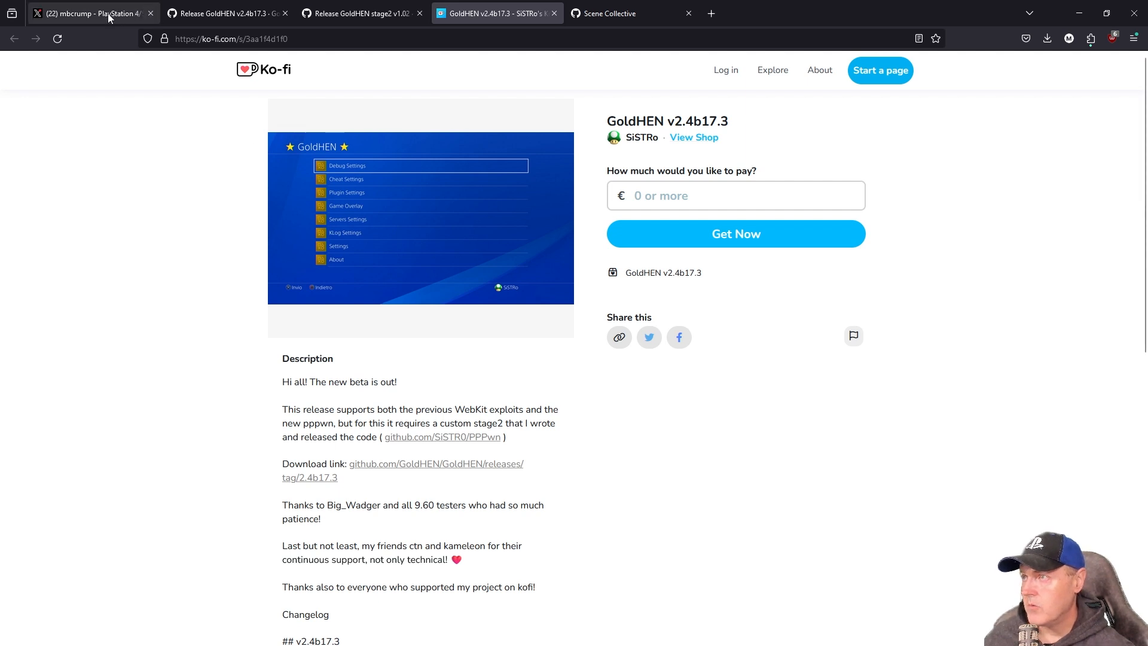
# Step: Switch to the X post announcing the GoldHEN v2.4b17.3 release
pyautogui.click(87, 13)
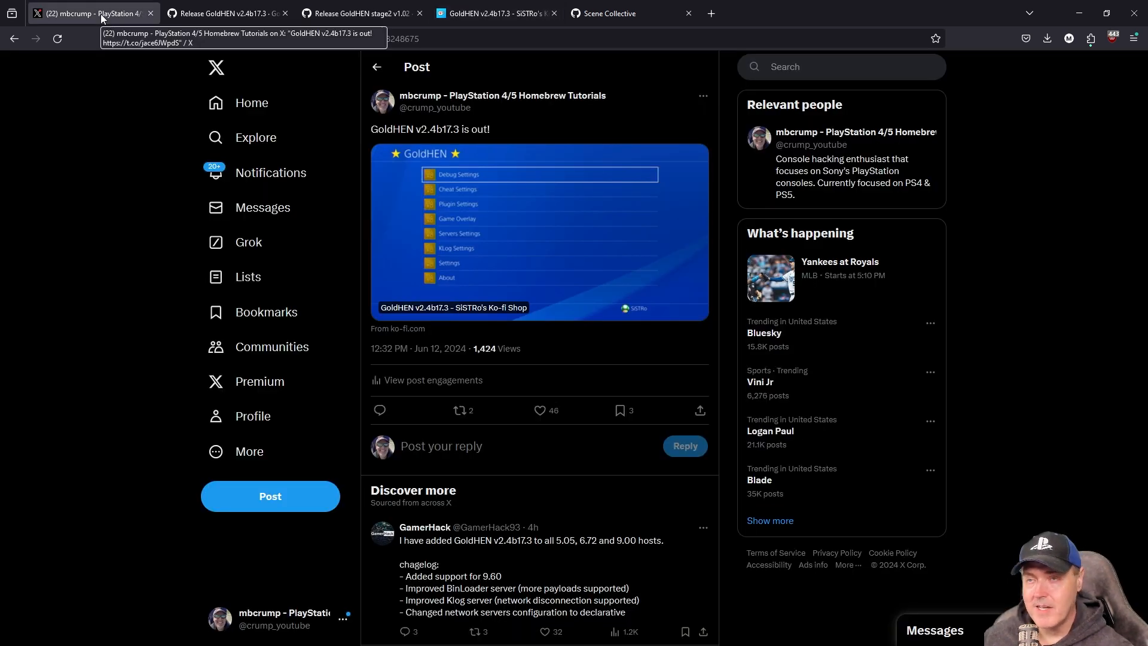